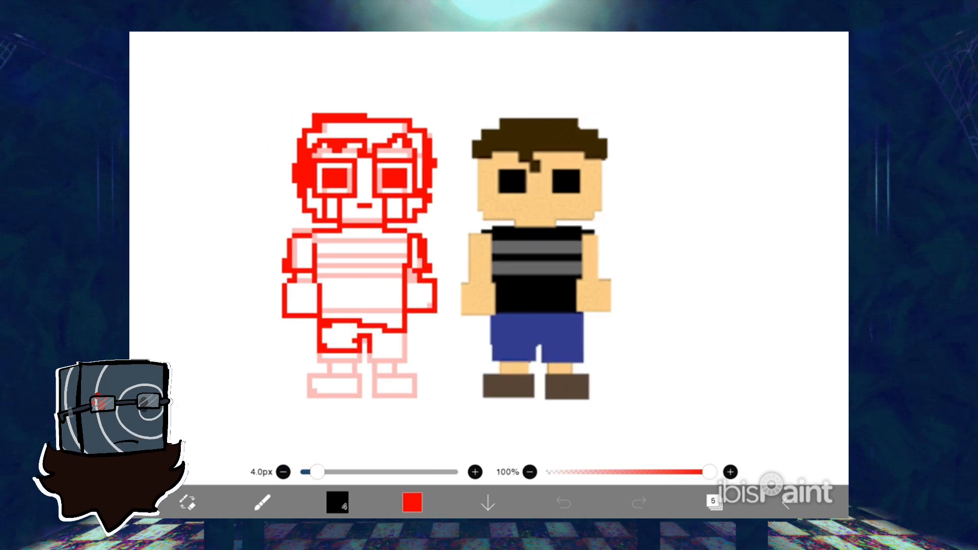
- Trace the running figure's pixel outline in red on a new layer
left_click(717, 499)
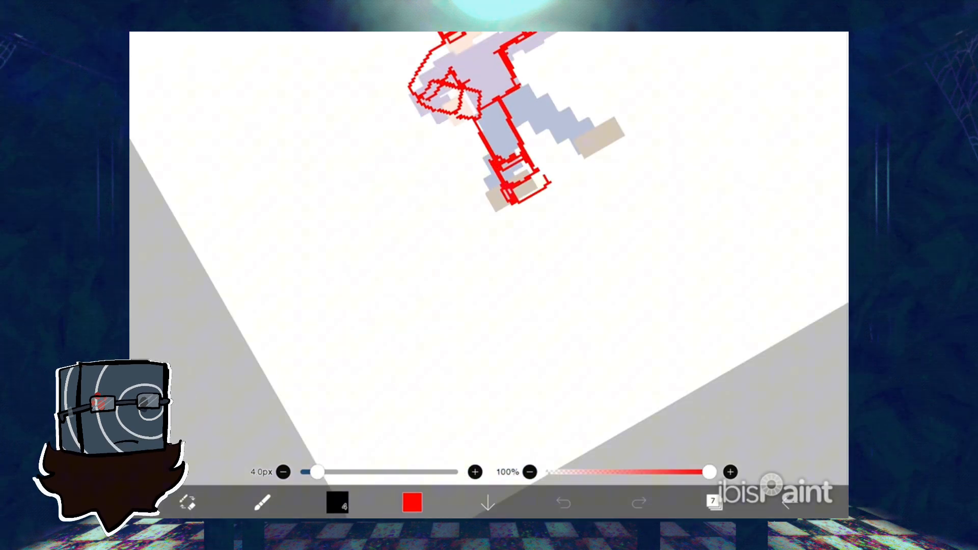
- Paint the blue cap, brown hair, skin face, glasses and mustache on a new layer
left_click(717, 504)
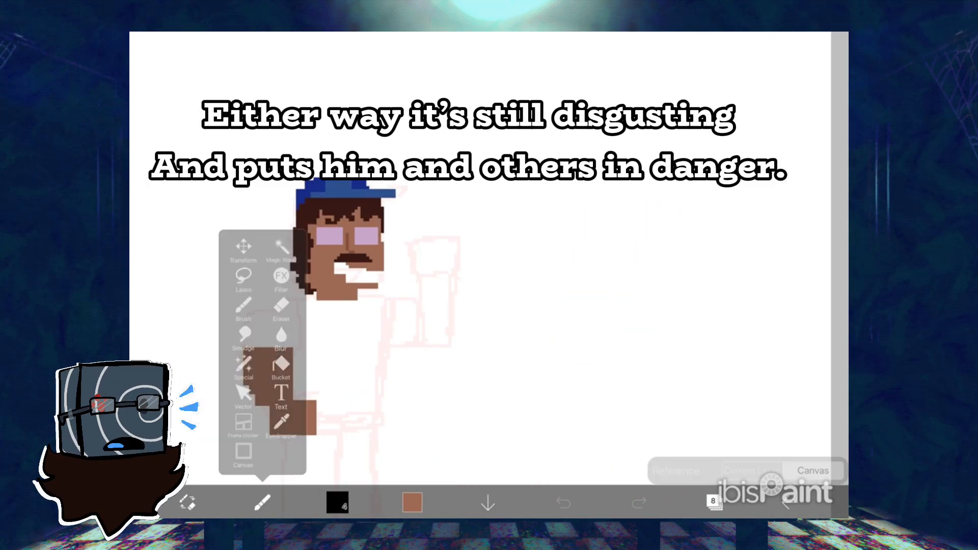
- Brush a maroon shirt with a badge, bare skin-tone arms and longer brown hair
left_click(258, 503)
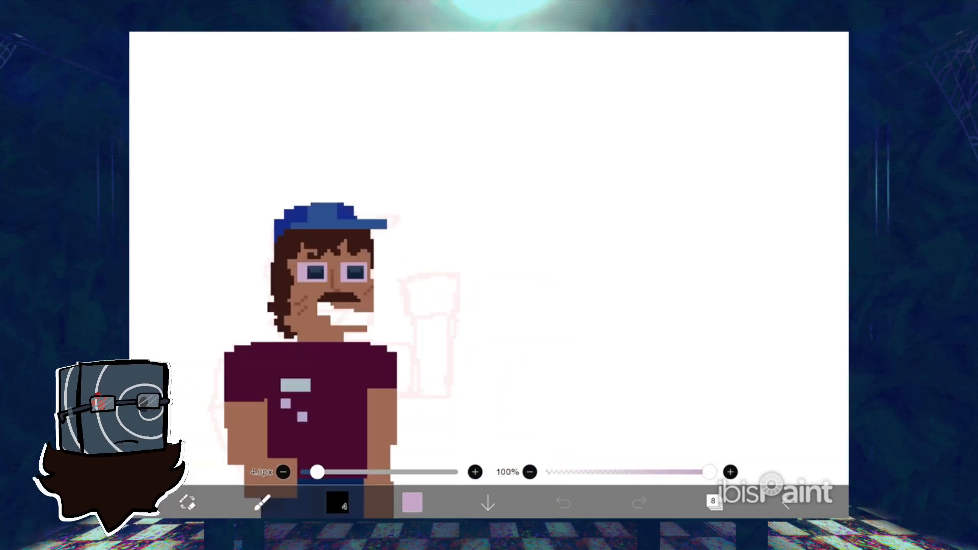
- Paint blue jeans and brown boots, then show the layers list
left_click(264, 507)
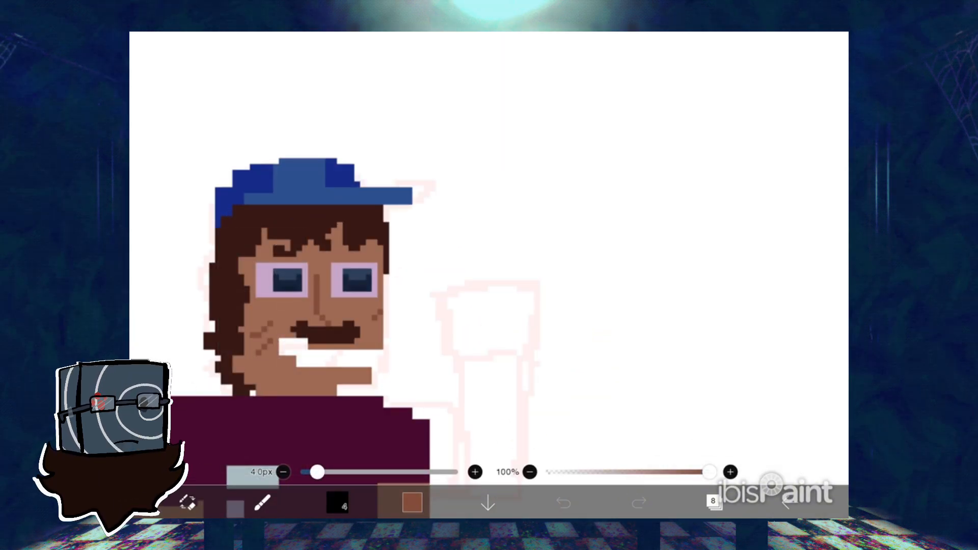
left_click(716, 502)
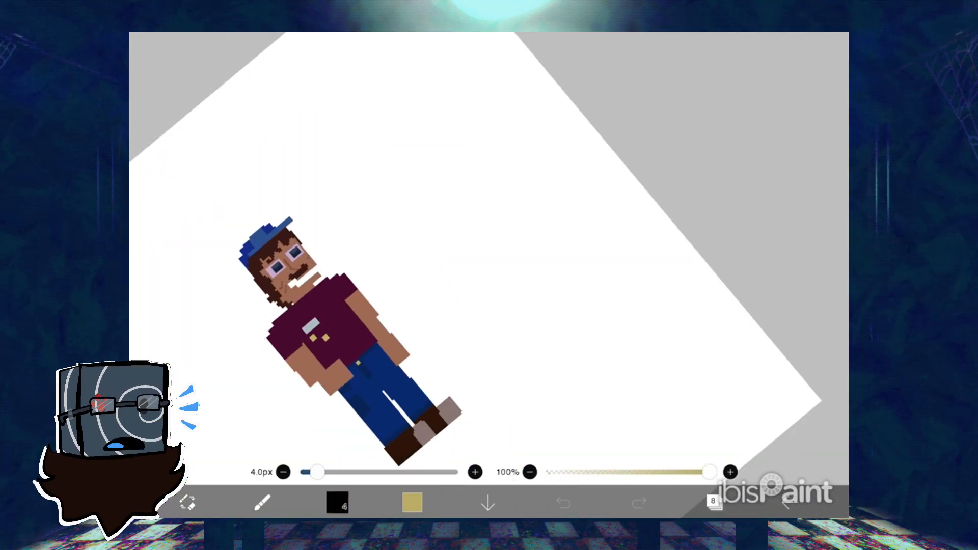
left_click(715, 502)
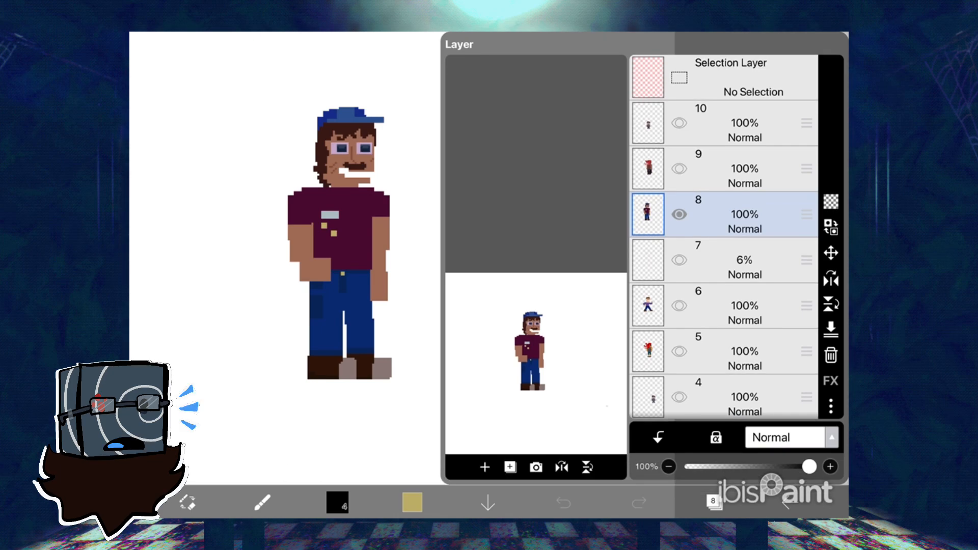